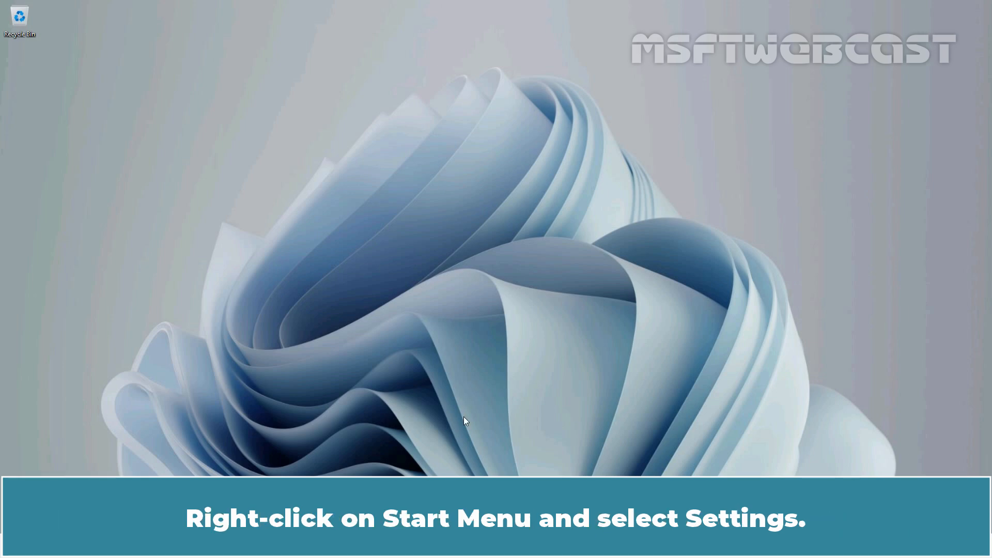
Step: Reach System > Optional features from the Start menu and bring More Windows features into view
right_click(464, 421)
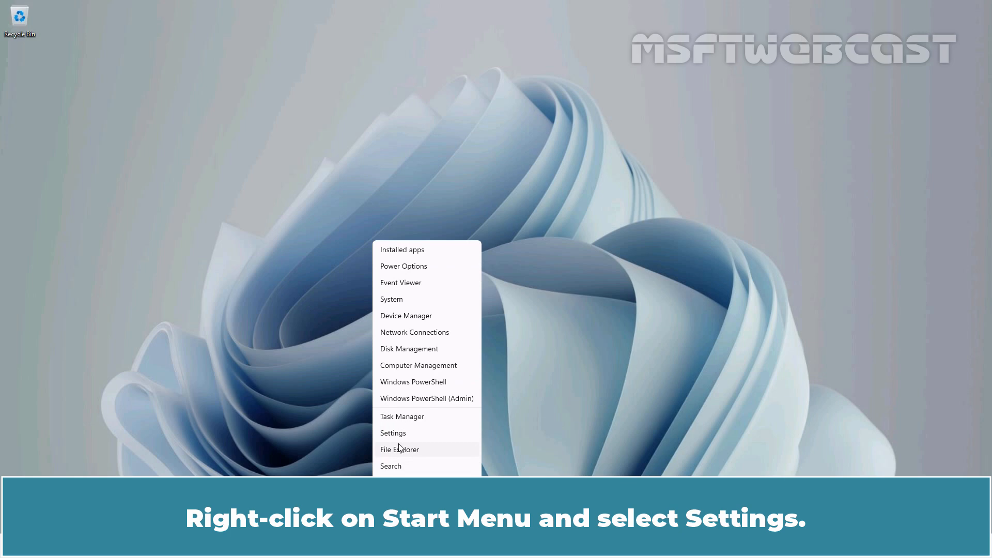
left_click(393, 433)
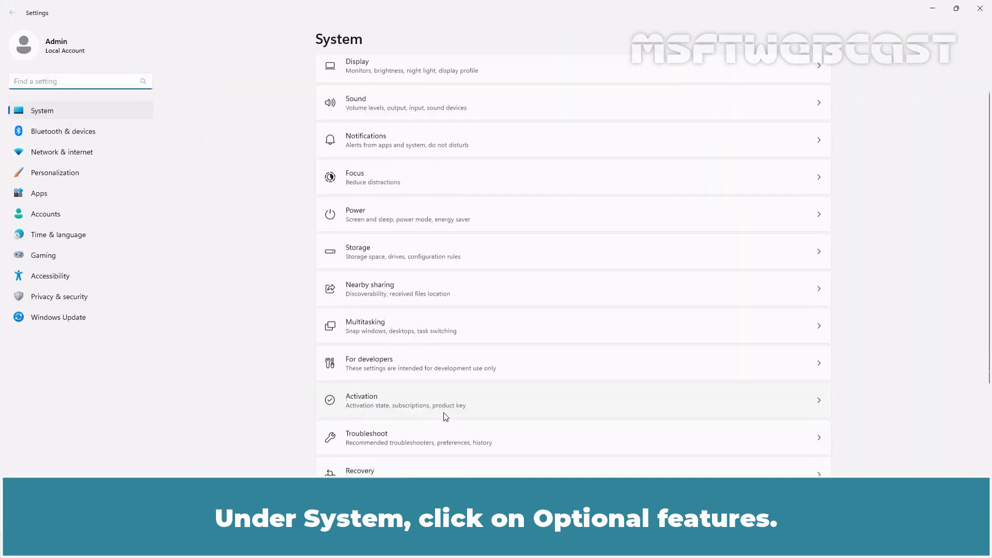
scroll("down", 3)
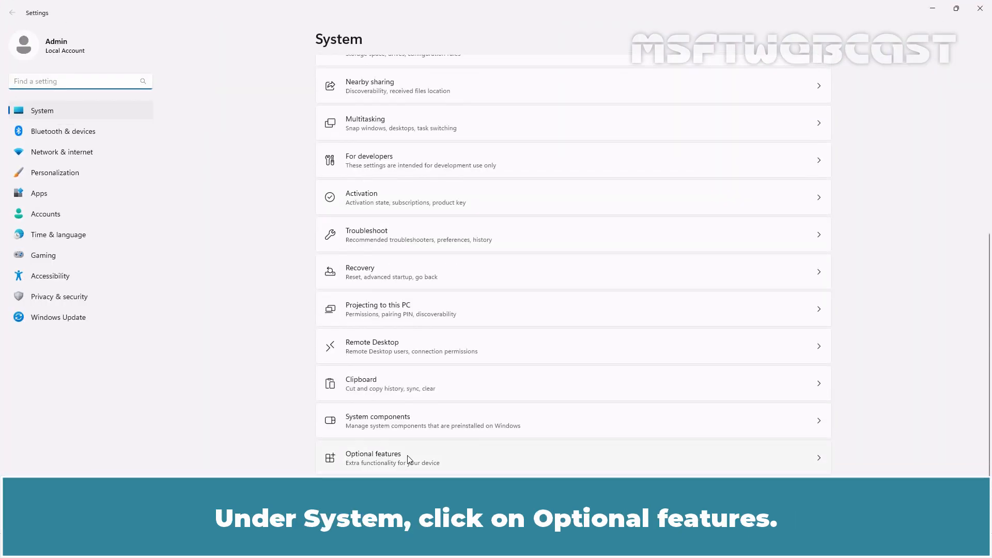
left_click(373, 454)
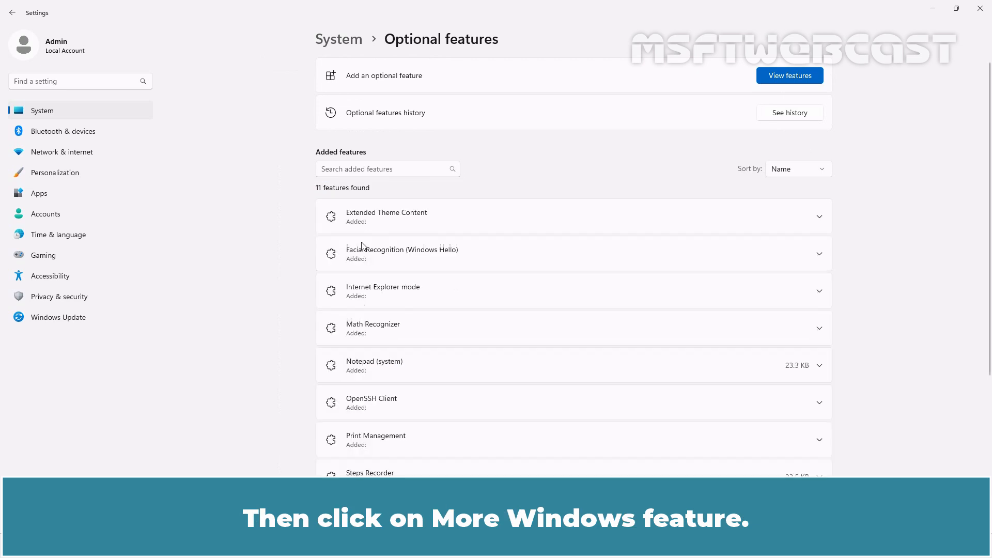
scroll("down", 3)
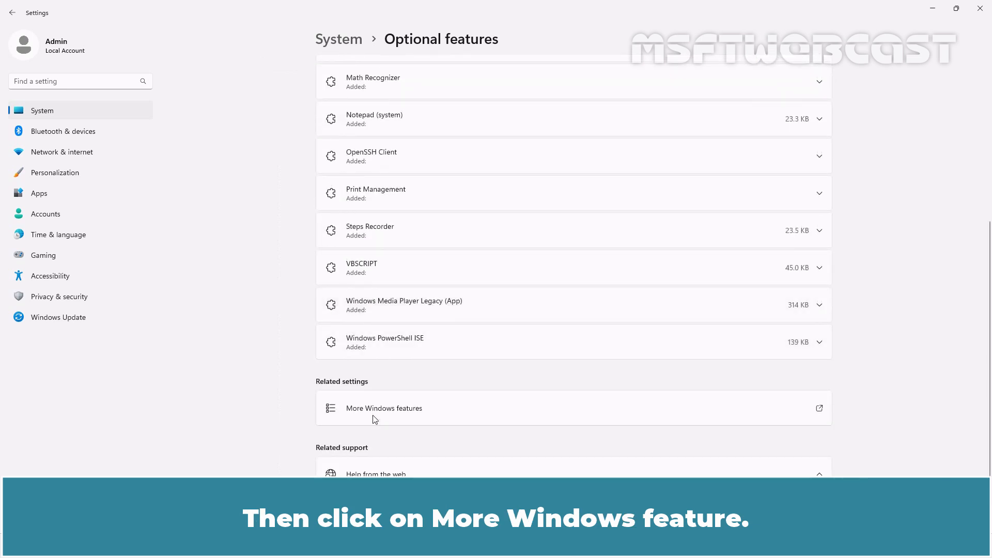
Step: Check Virtual Machine Platform in the Windows Features list and confirm with OK
left_click(385, 408)
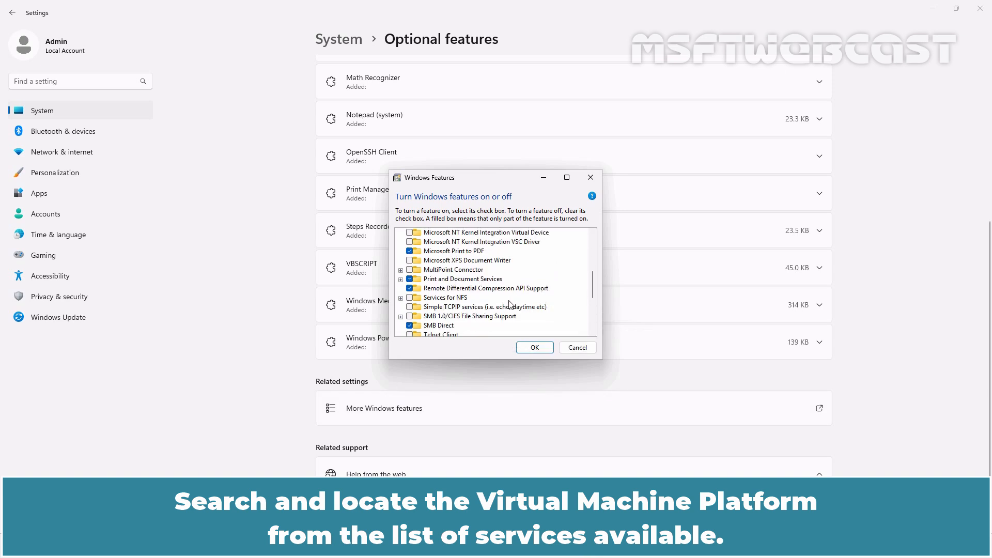
scroll("down", 3)
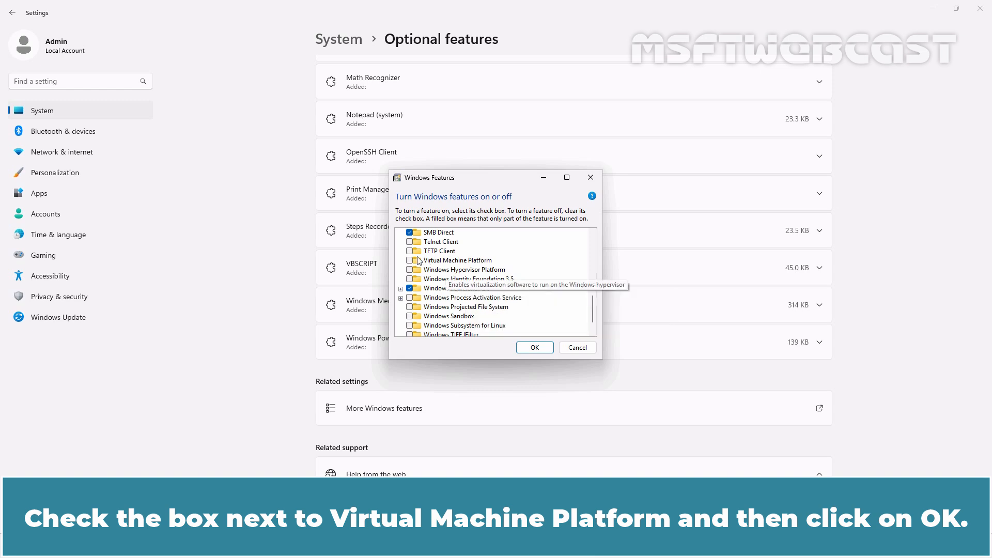
left_click(414, 261)
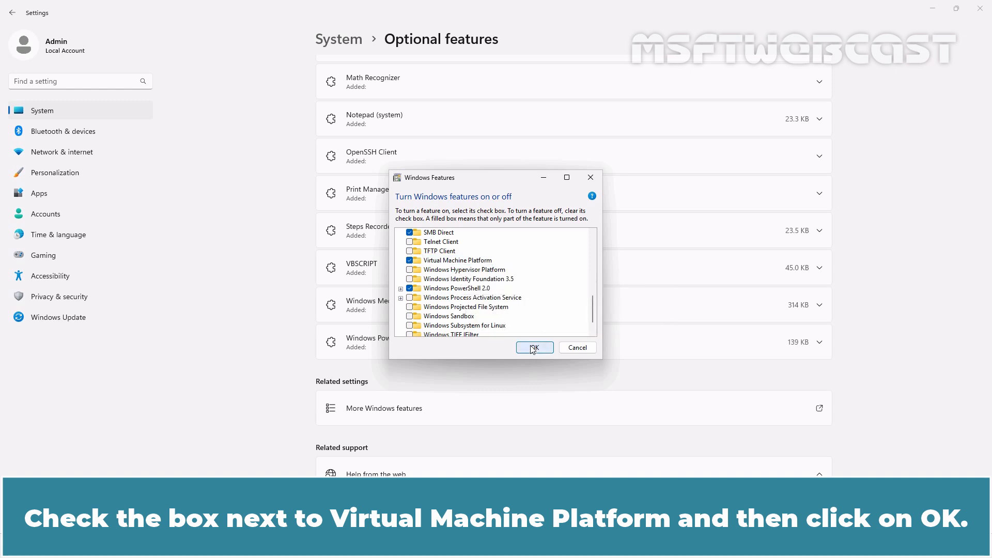
left_click(533, 347)
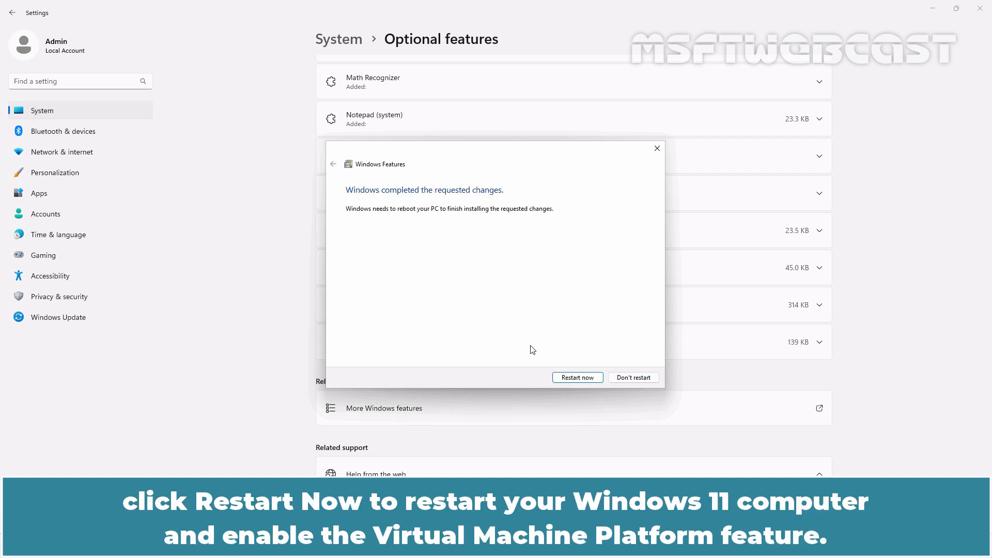
Step: Close the restart prompt and launch Windows PowerShell (Admin), approving User Account Control
left_click(576, 378)
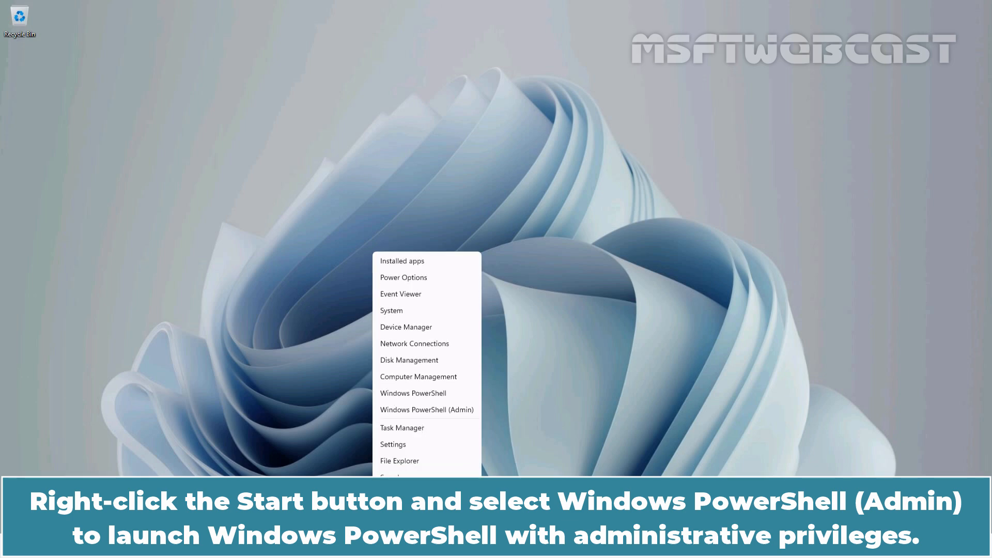
left_click(426, 410)
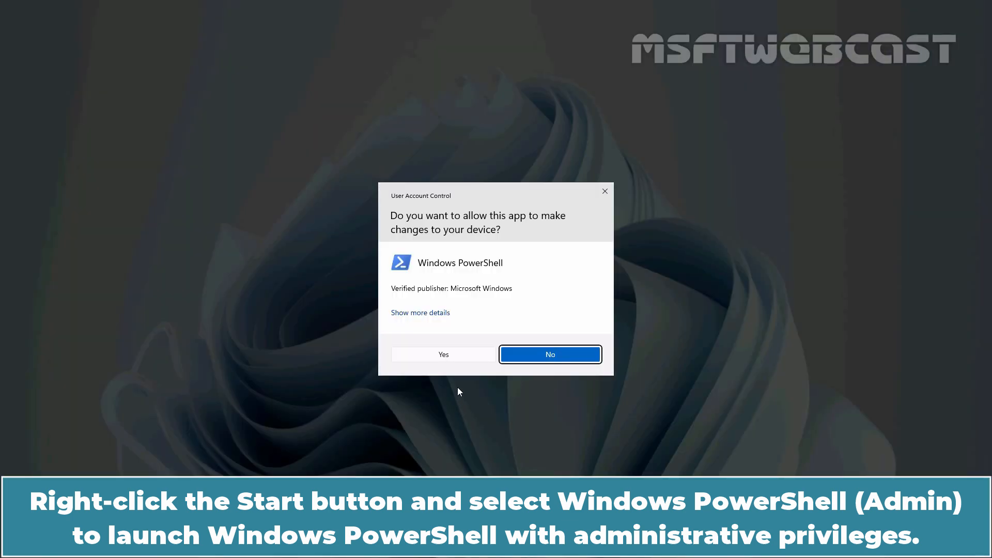
left_click(444, 354)
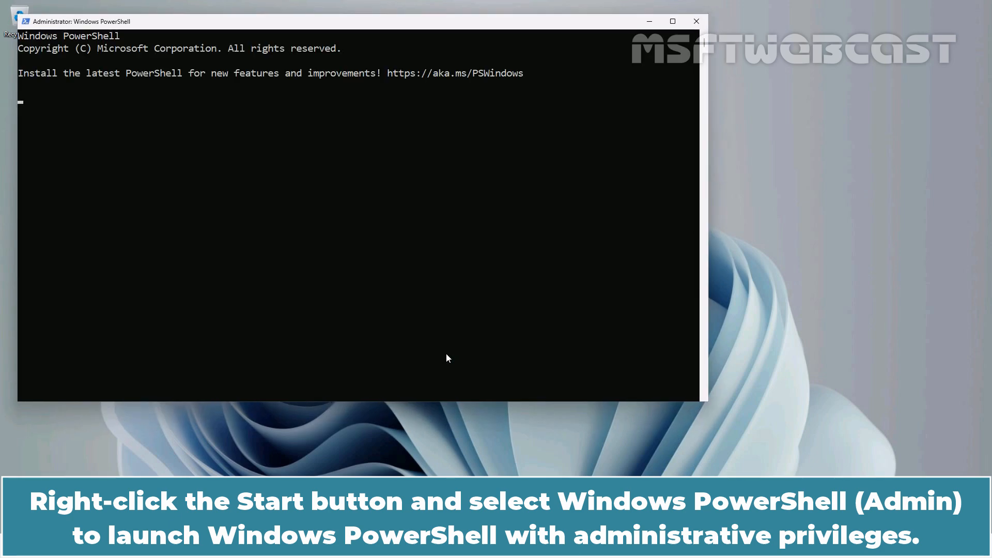
Step: Run Enable-WindowsOptionalFeature -Online -FeatureName VirtualMachinePlatform -All -NoRestart
type("Enable-WindowsOptionalFeature -Online -FeatureName VirtualMachinePlatform -All -NoRestart")
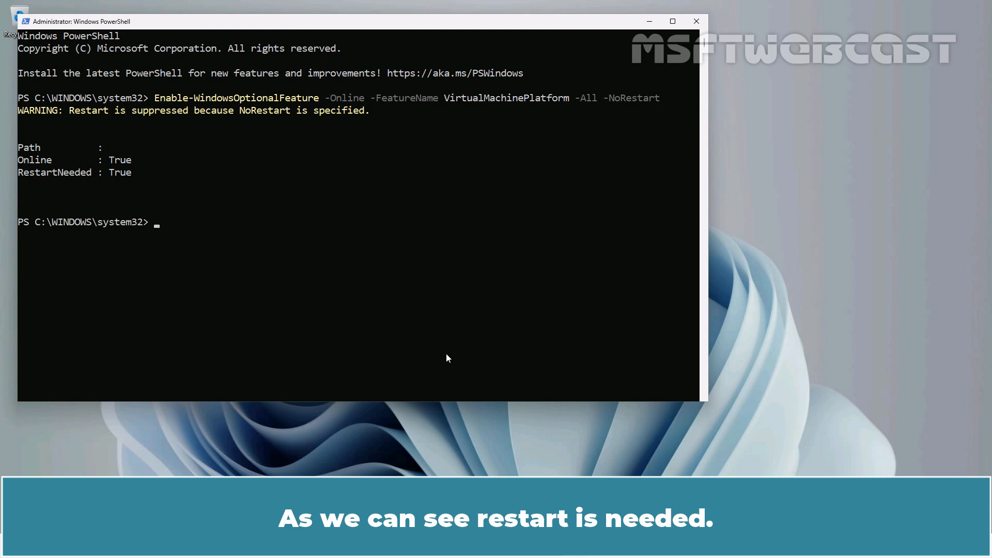
Step: Enter Restart-Computer at the prompt to reboot the machine
type("res")
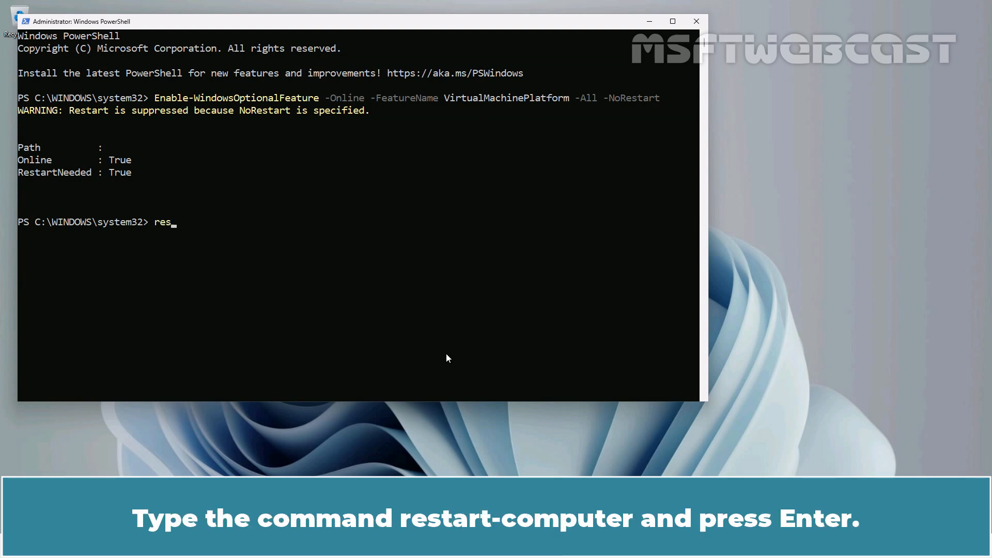
type("Restart-Computer")
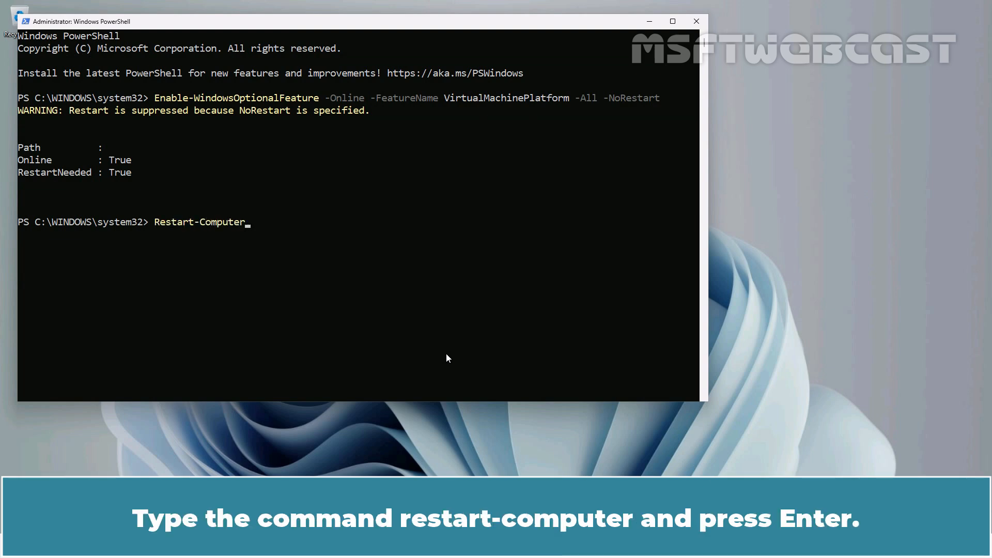